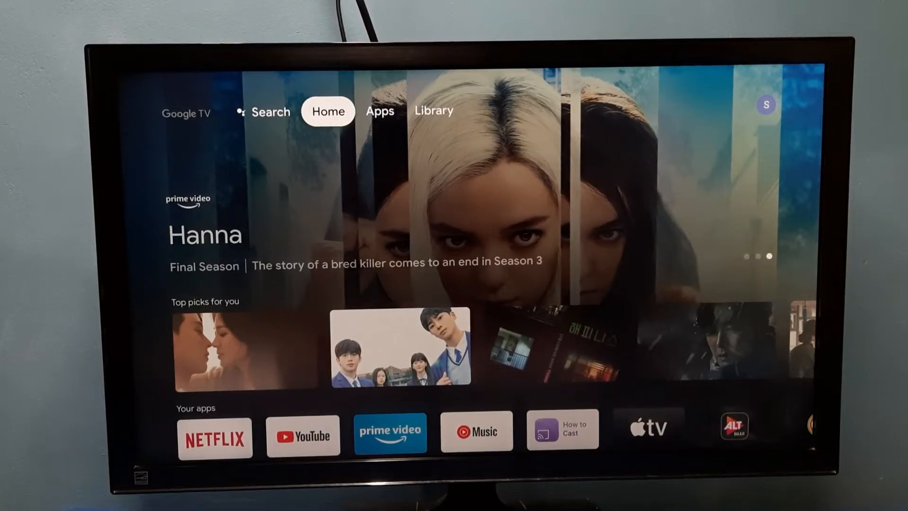
# Open device Settings from the Library tab's profile avatar to reach Accounts & sign-in.
pyautogui.click(433, 111)
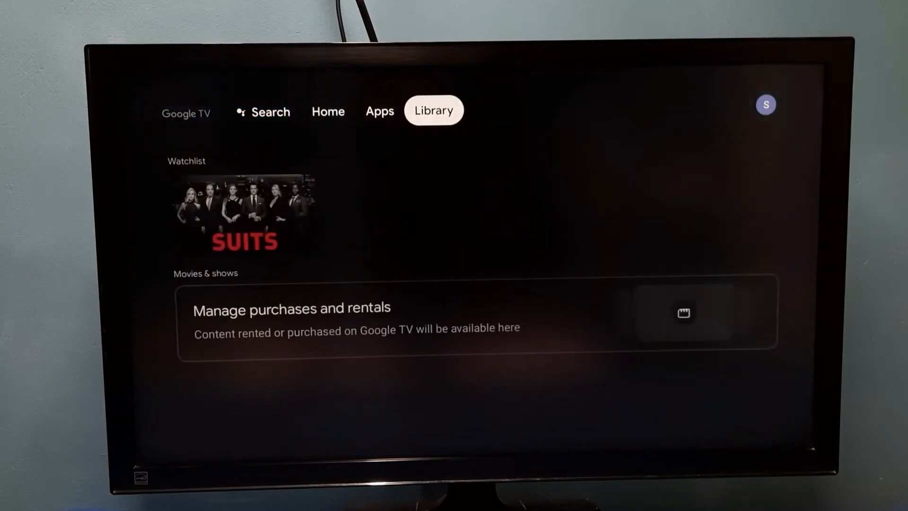
pyautogui.click(765, 105)
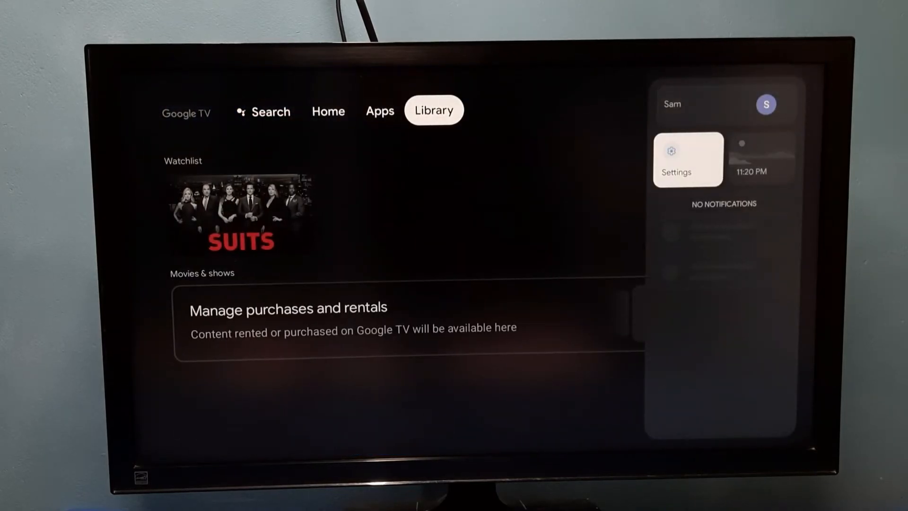
pyautogui.click(687, 160)
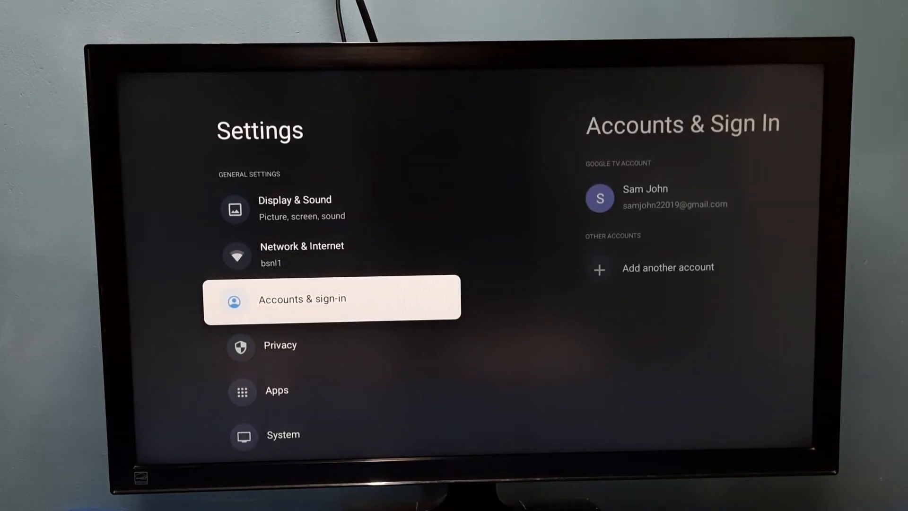
pyautogui.click(332, 298)
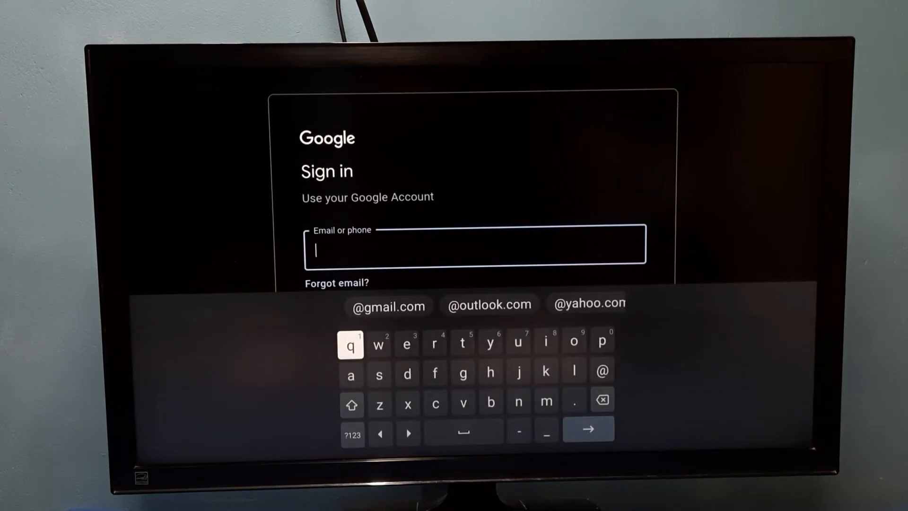
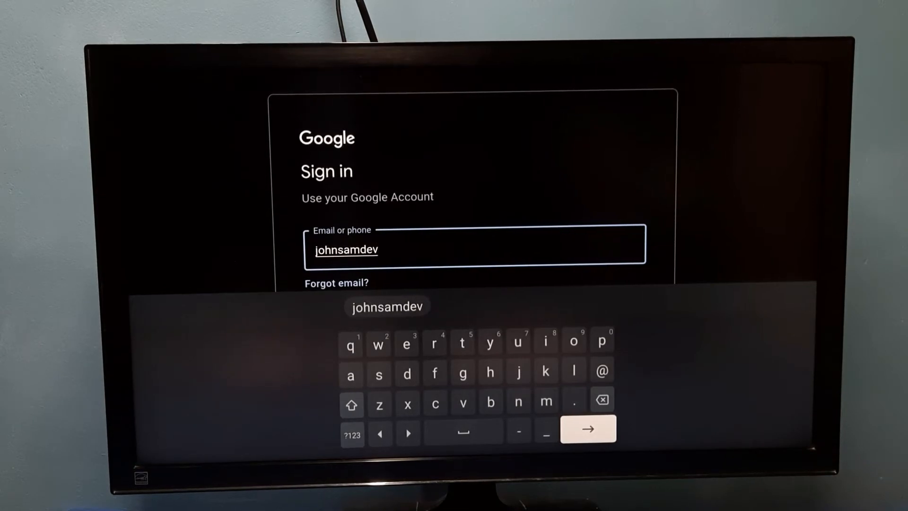
pyautogui.click(588, 430)
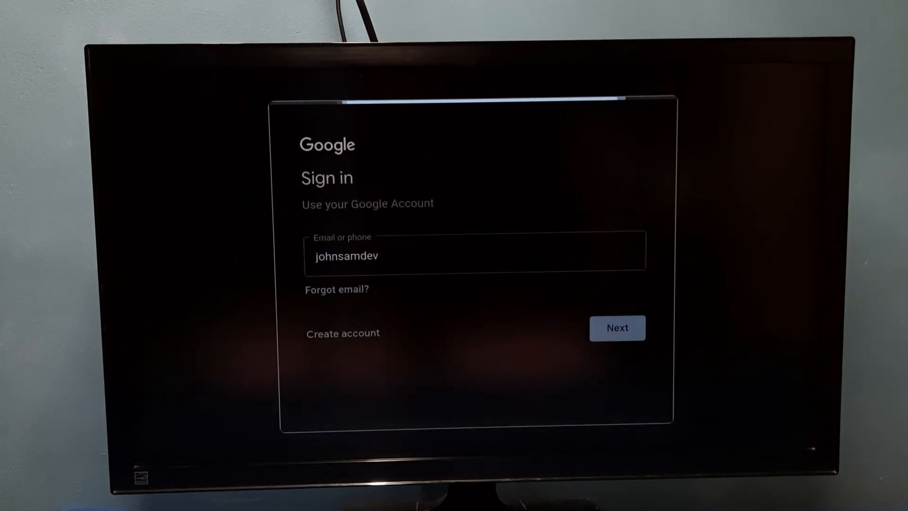
pyautogui.click(616, 327)
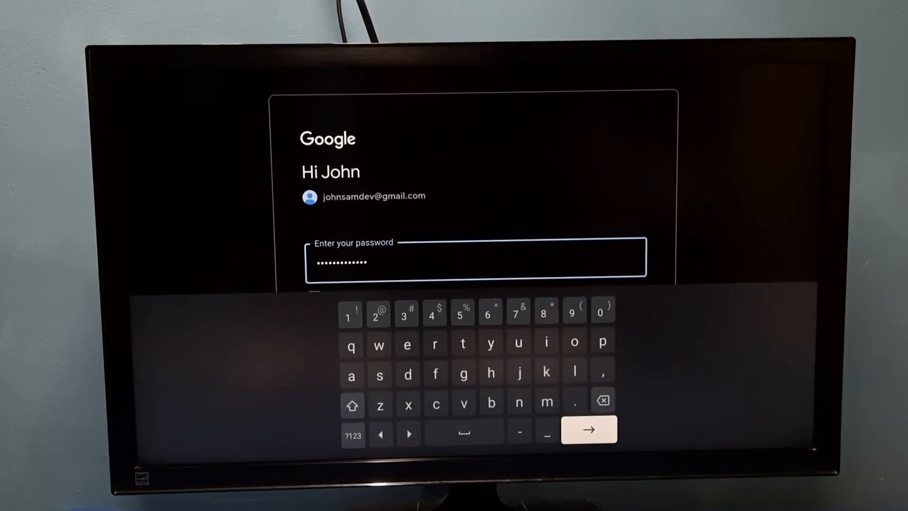
pyautogui.click(590, 429)
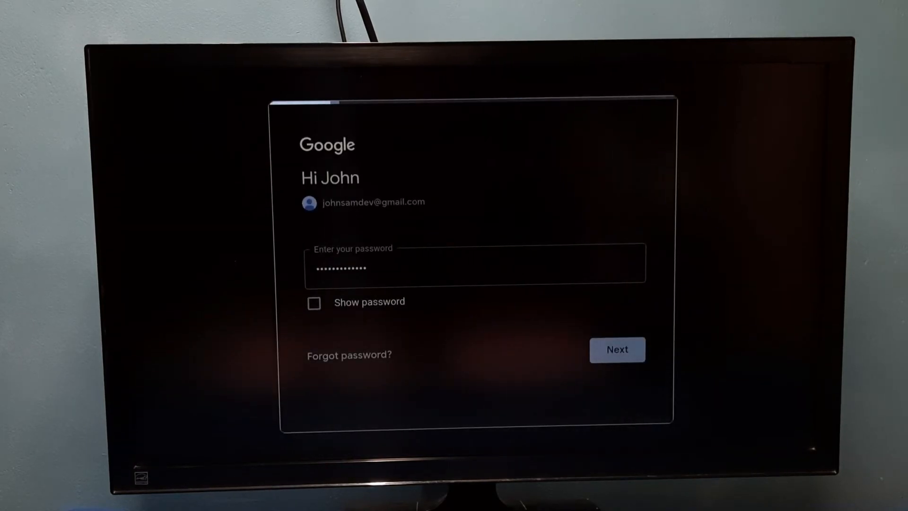
pyautogui.click(617, 349)
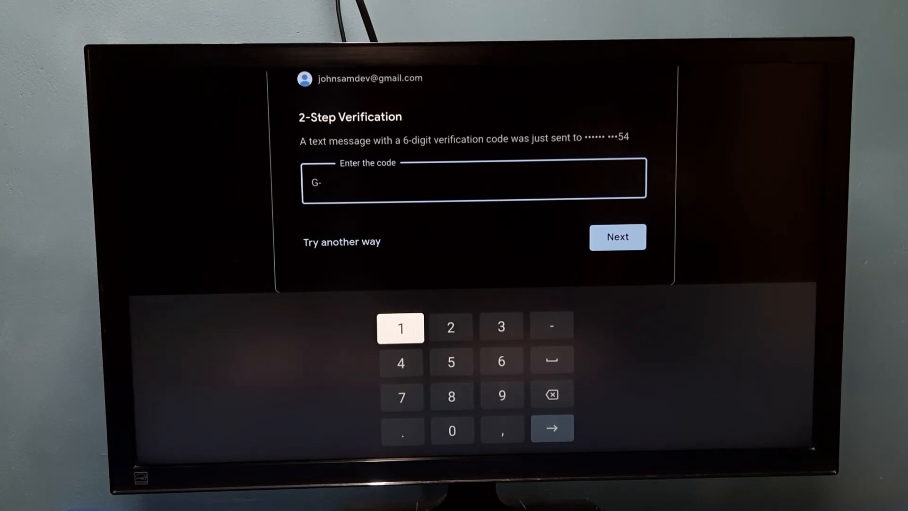
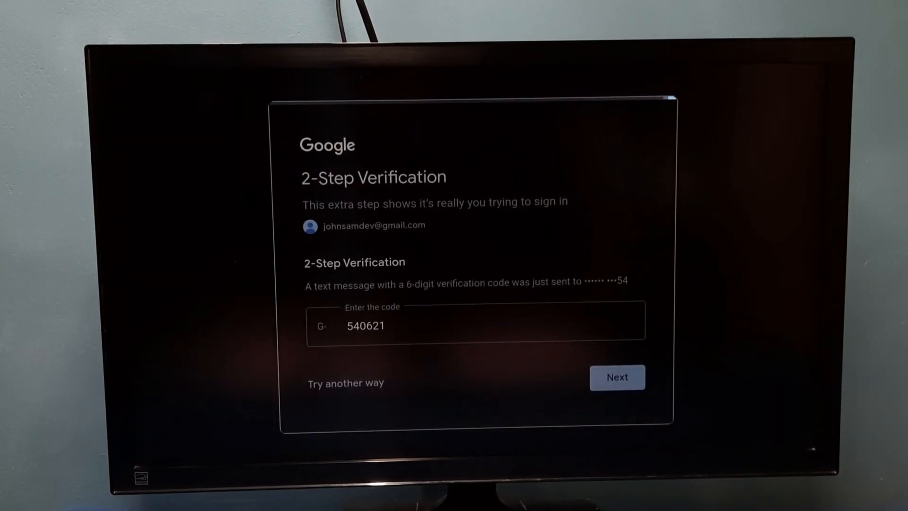
pyautogui.click(616, 376)
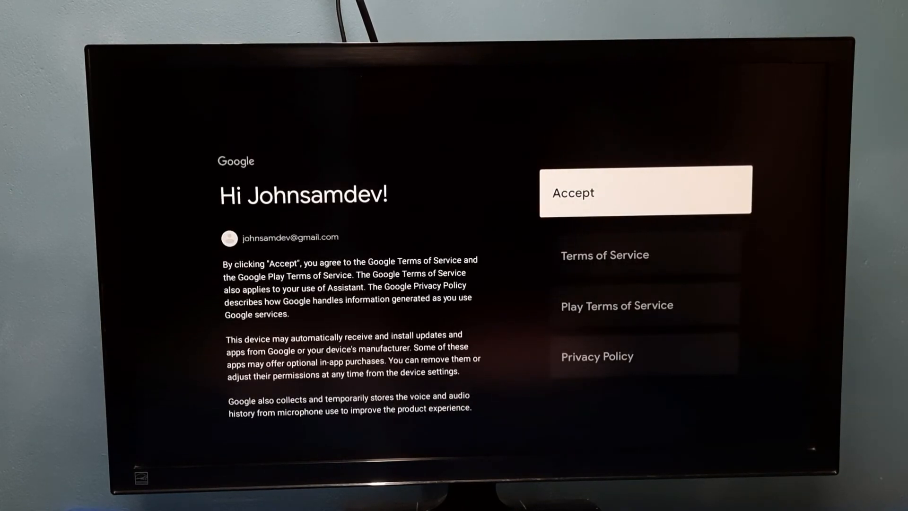
# Accept the Google terms on the 'Hi' welcome screen.
pyautogui.click(644, 191)
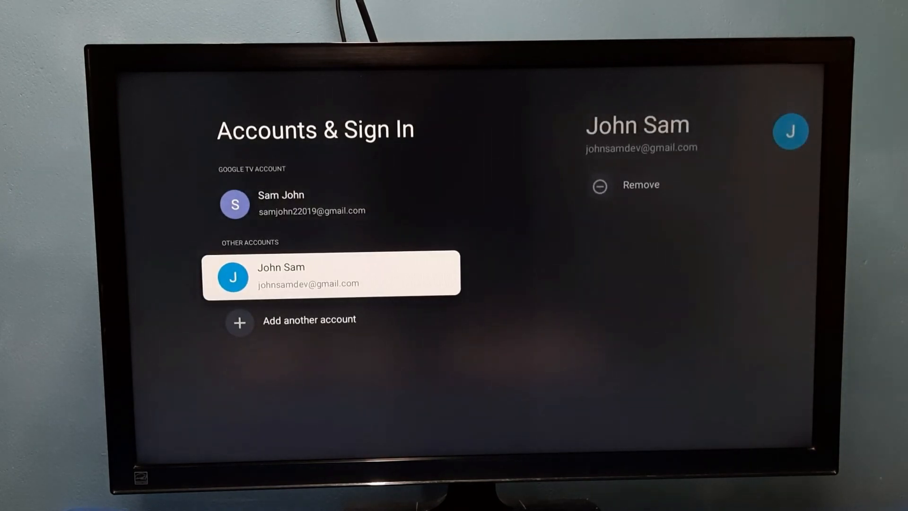
pyautogui.click(333, 273)
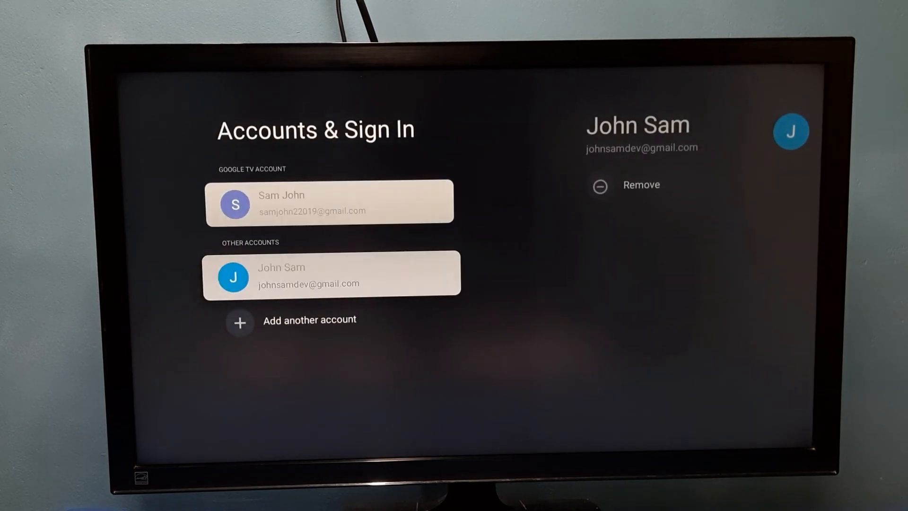
pyautogui.click(328, 204)
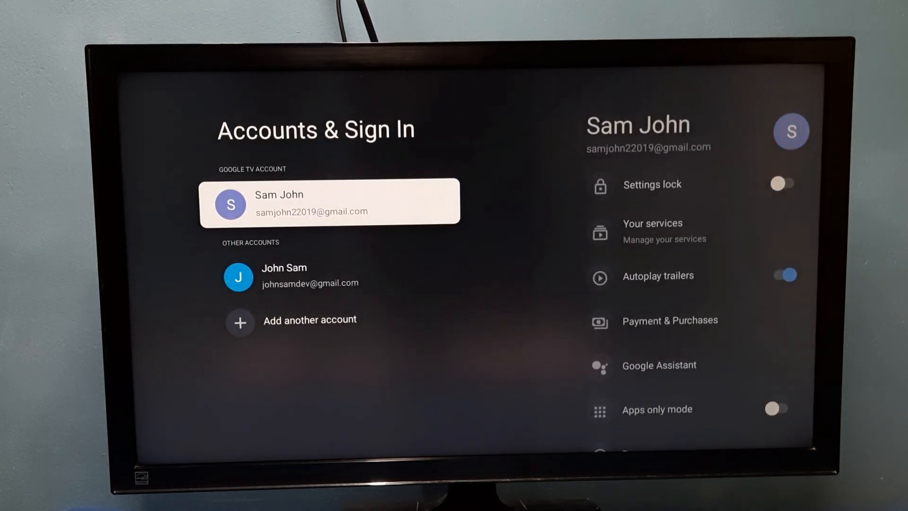